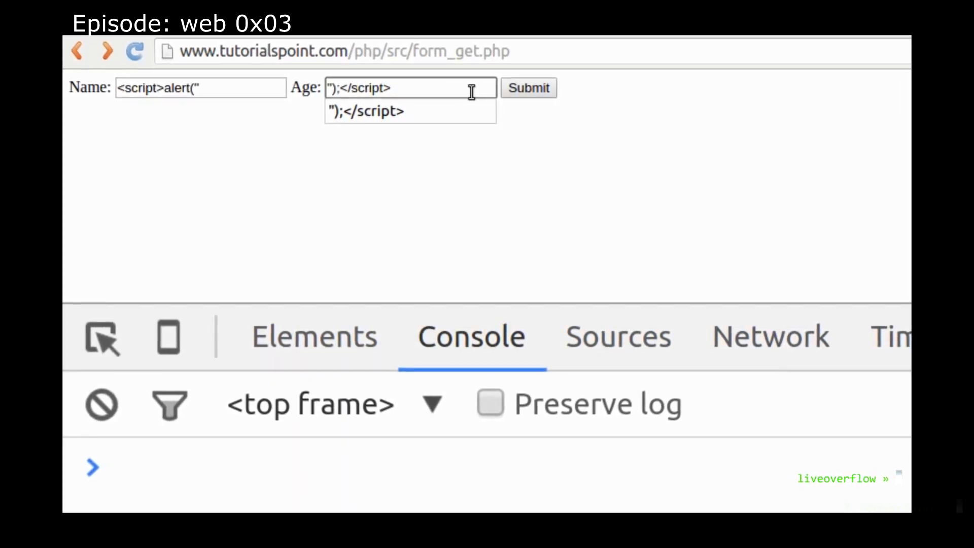
Step: Submit the form_get.php form carrying the split script payload and dismiss the resulting alert
click(528, 87)
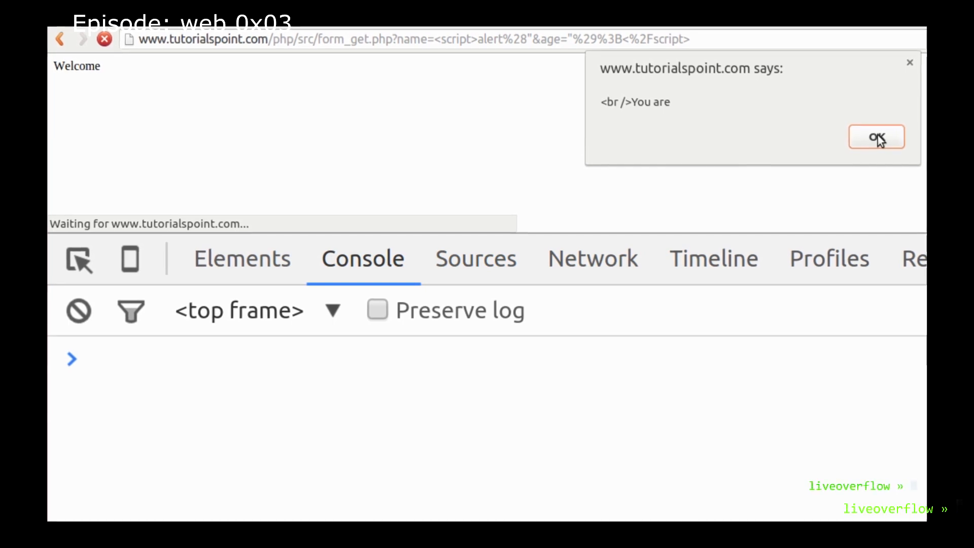
click(878, 137)
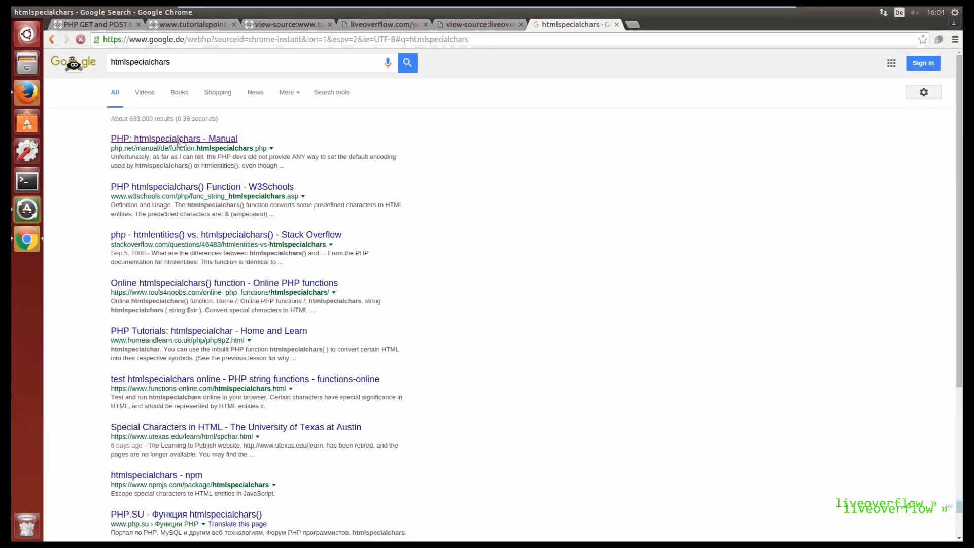
Step: Read the htmlspecialchars manual page, then the MDN and W3C same-origin policy pages
click(172, 138)
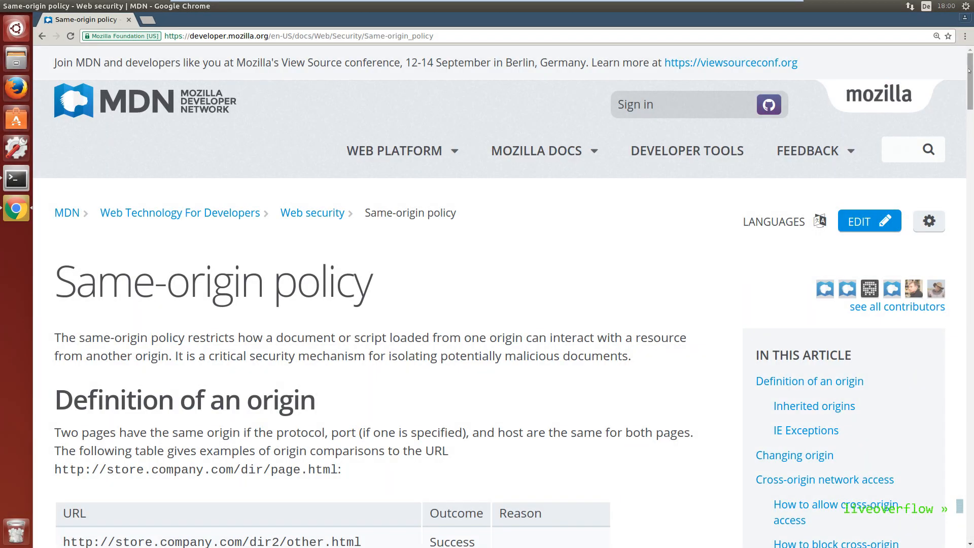
scroll(down, 3)
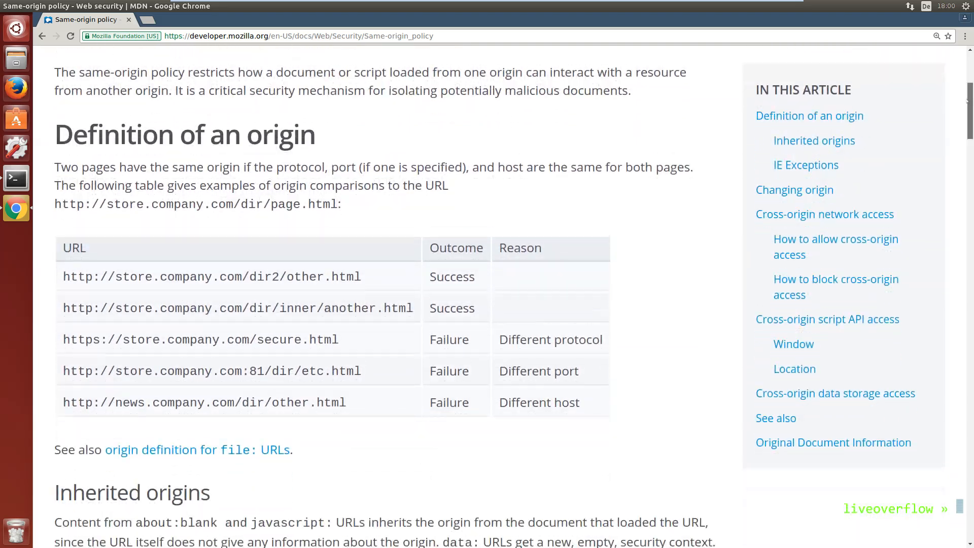
scroll(down, 3)
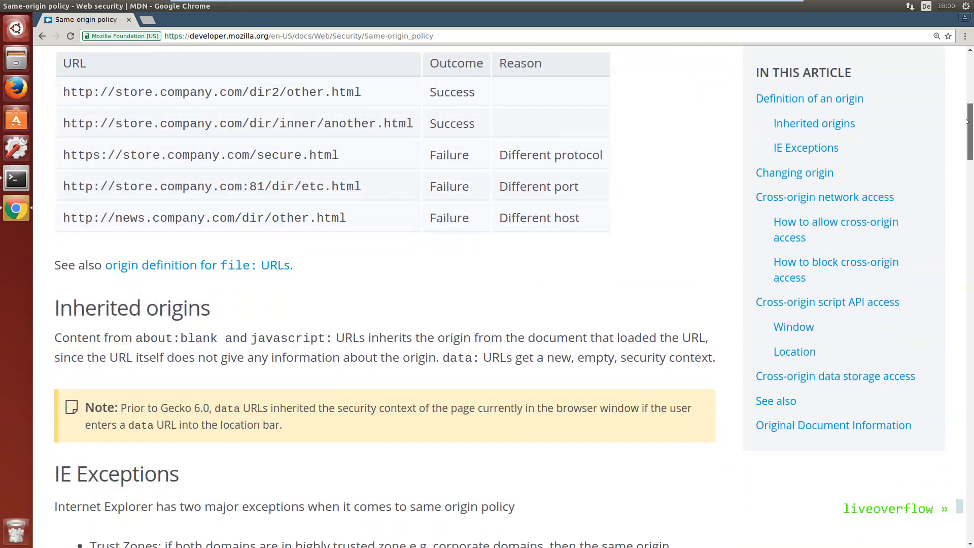
scroll(down, 3)
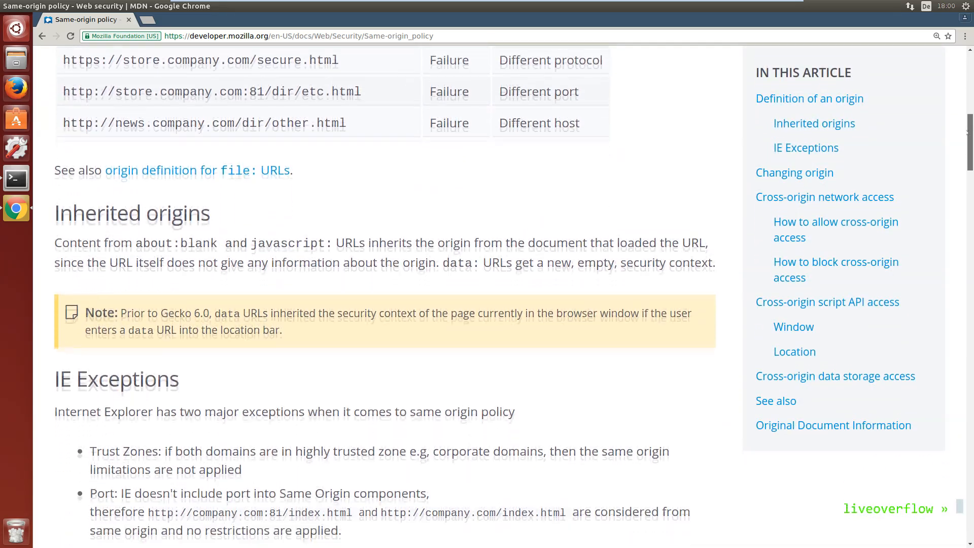
scroll(down, 3)
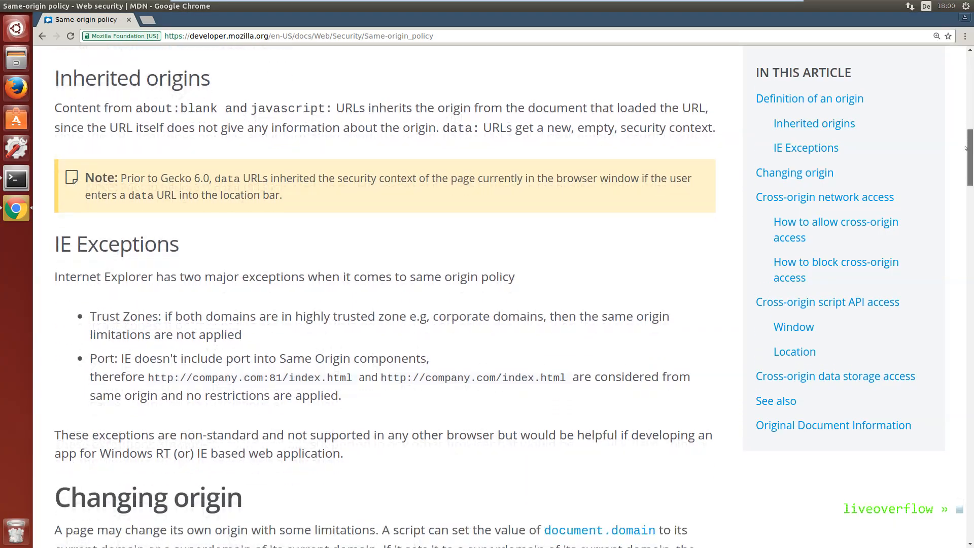
scroll(down, 3)
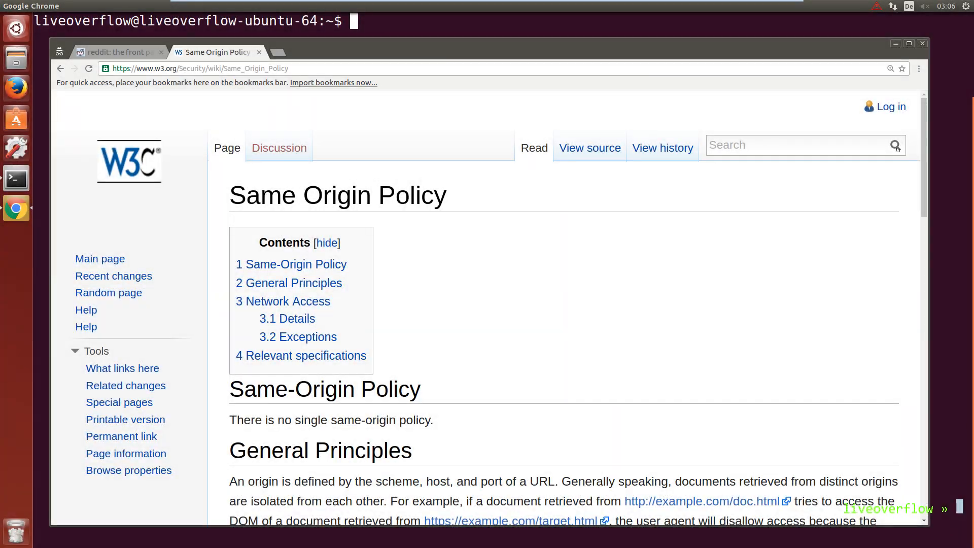
scroll(down, 3)
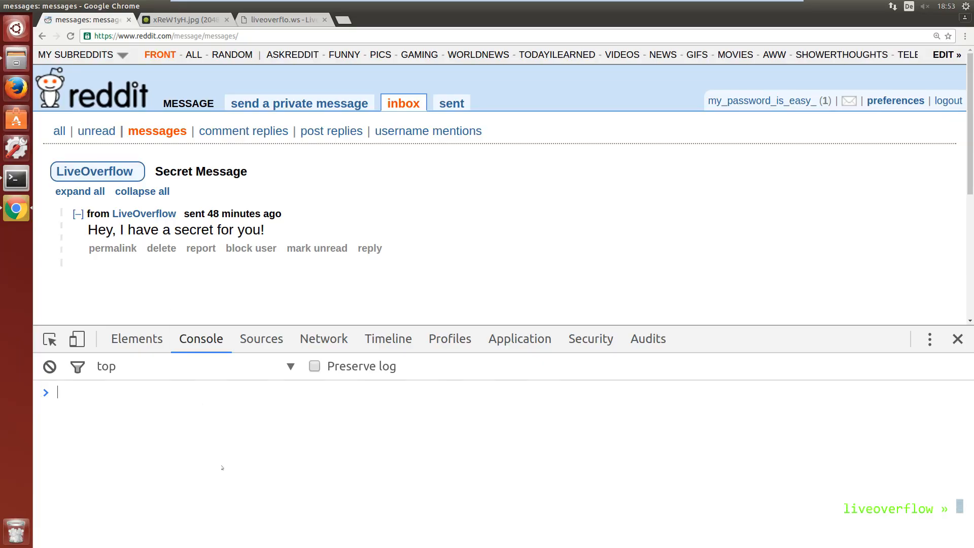
Step: Evaluate document.origin on the reddit and imgur pages, then view the embedded imgur image's network request
text(document.origin)
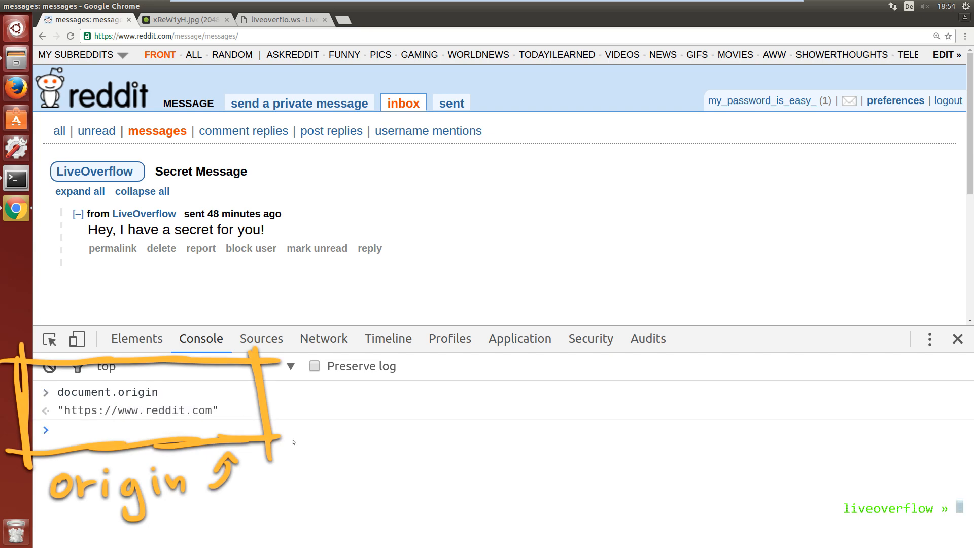
click(182, 20)
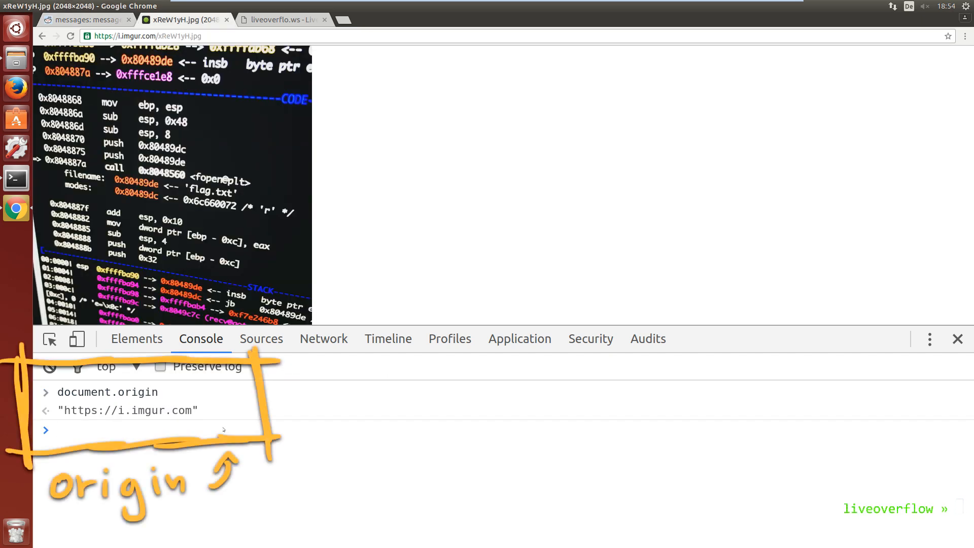
click(85, 19)
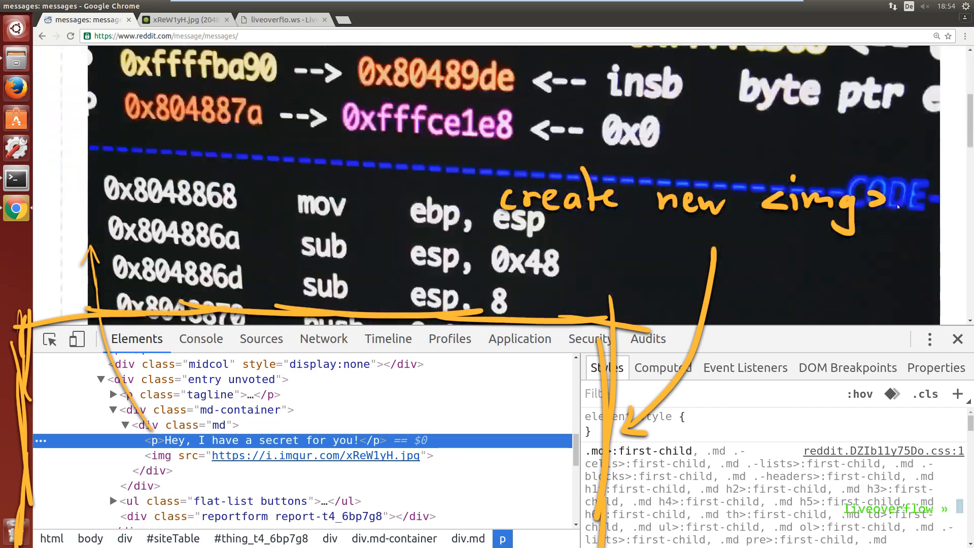
click(324, 339)
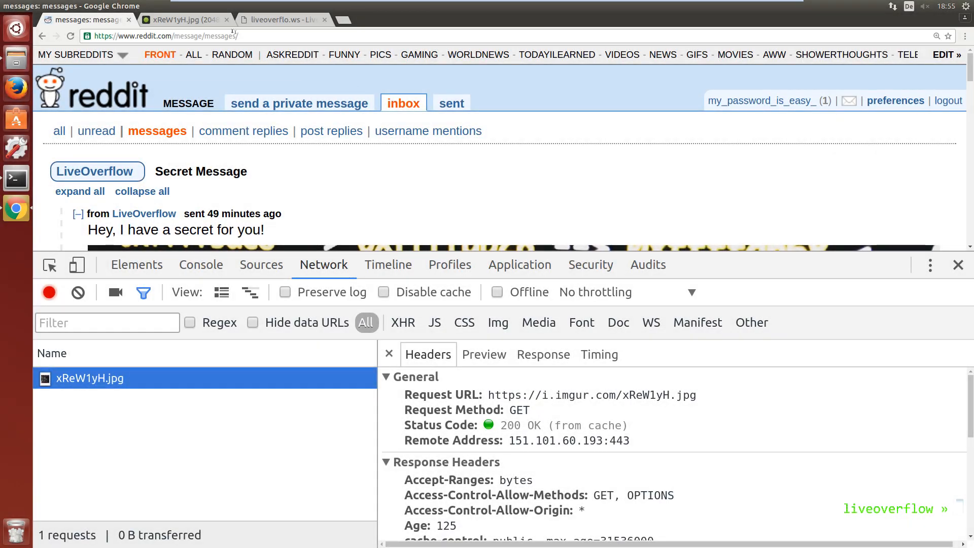
Step: Load the reddit messages URL with .json appended and select the messages.json URL text
text(.json)
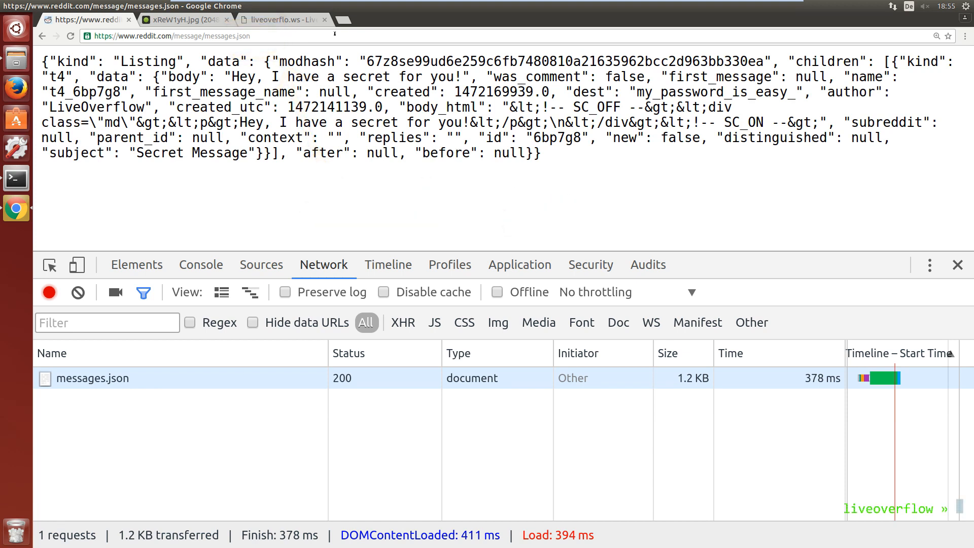
drag(278, 122, 433, 122)
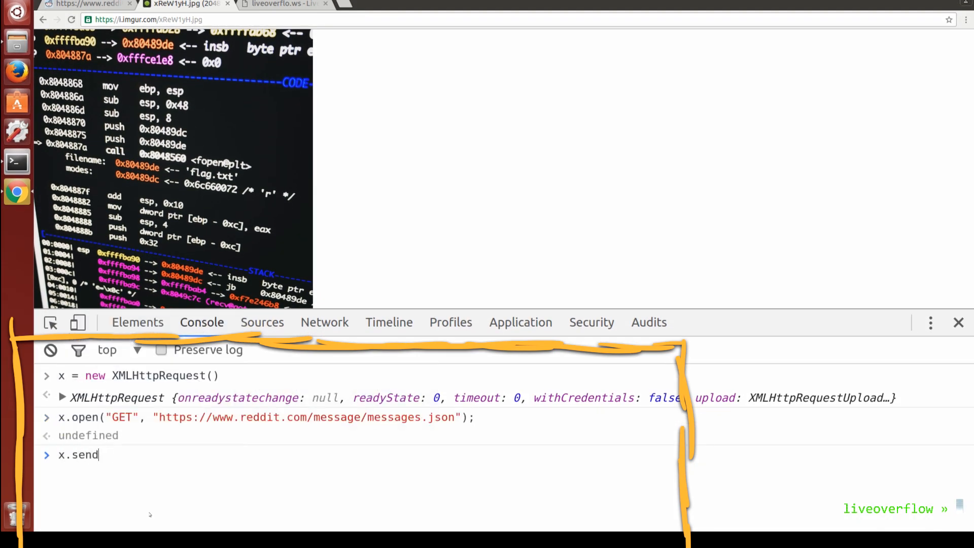
Step: Send the XMLHttpRequest for reddit's messages.json from imgur's console and view the resulting network requests
text(())
key(Enter)
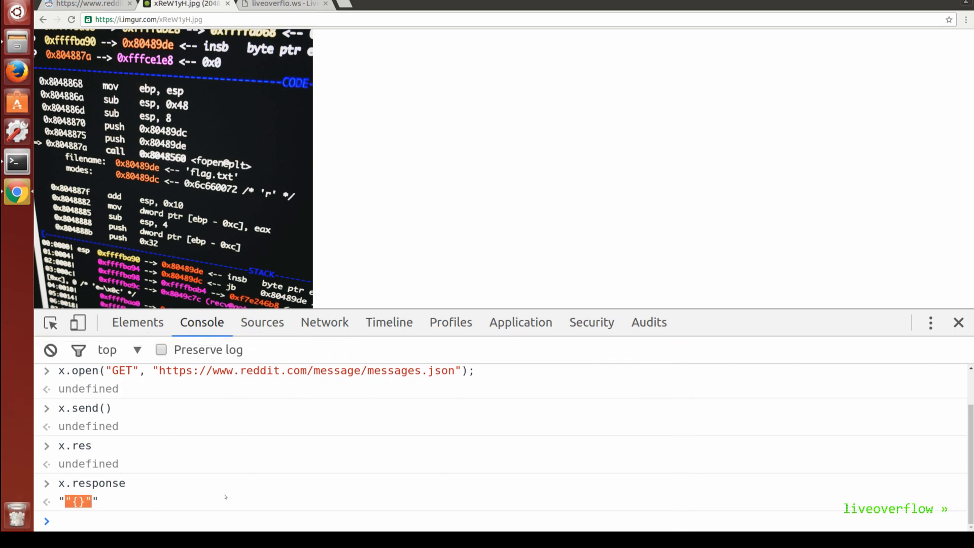
click(325, 323)
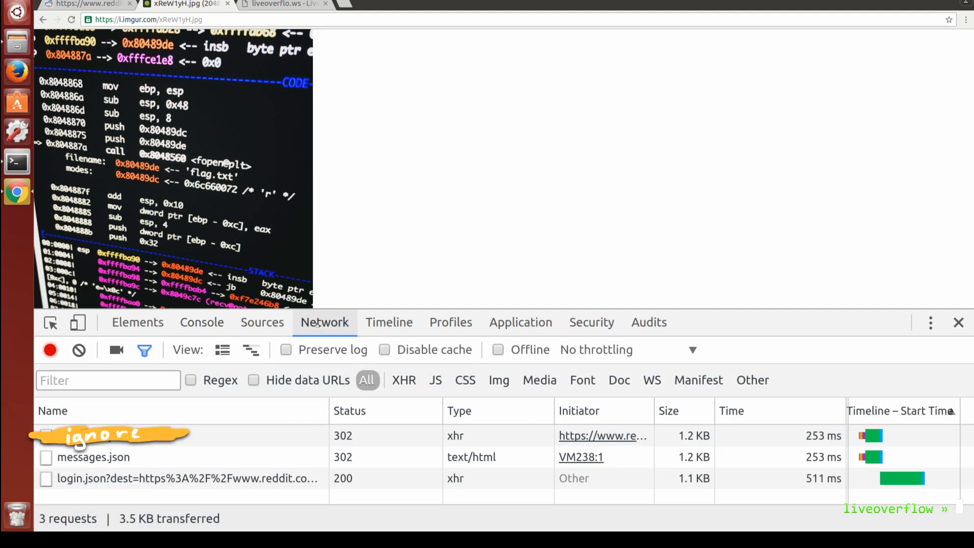
mouse_move(94, 458)
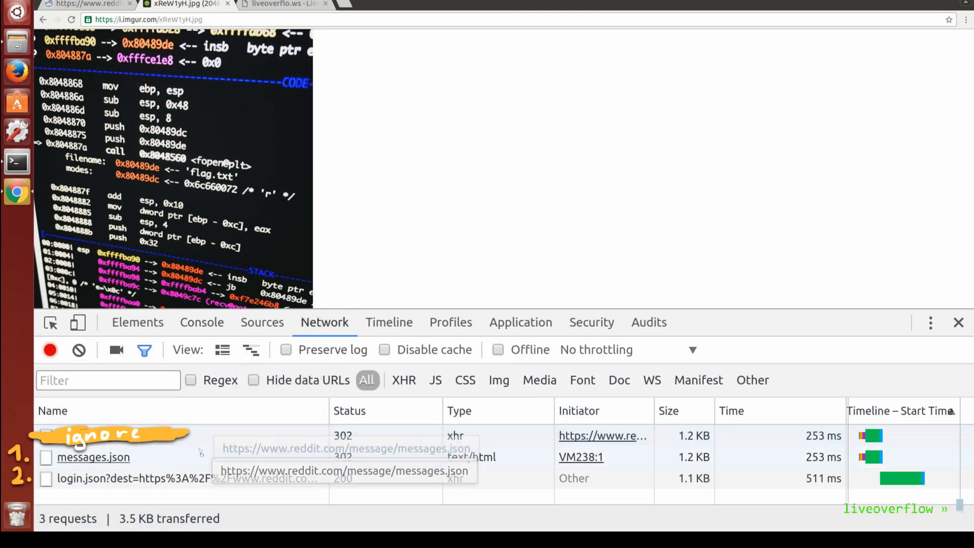
click(93, 458)
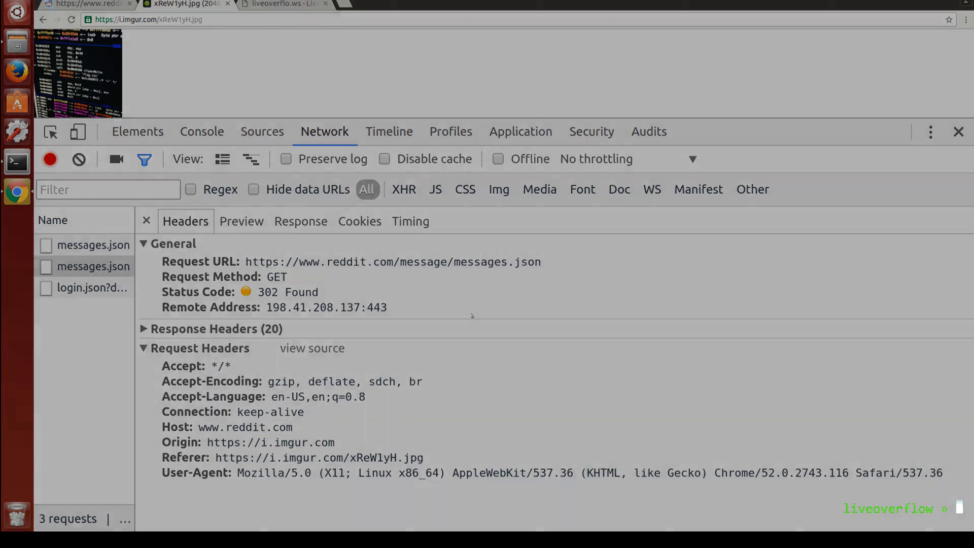
click(202, 132)
text(x.wi)
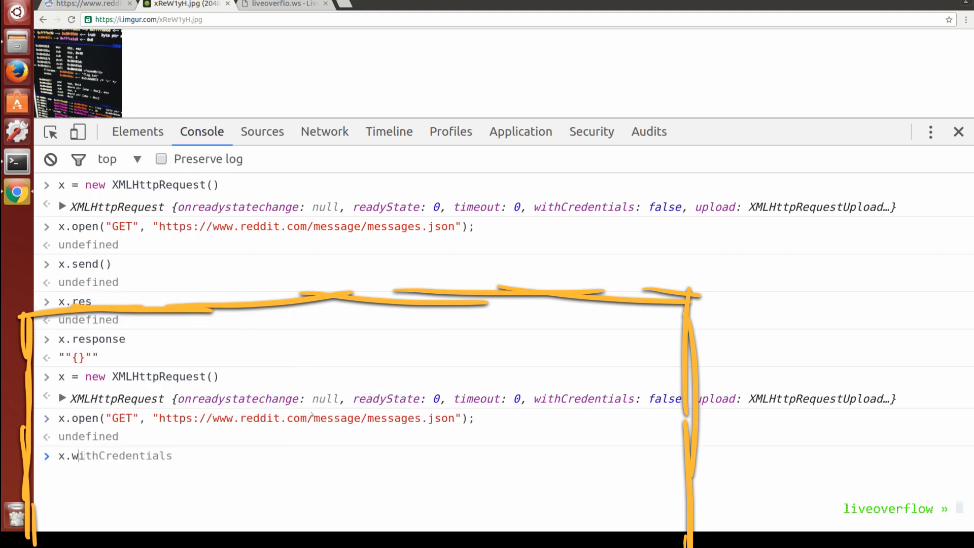
Step: Set x.withCredentials = true and resend, getting a missing Access-Control-Allow-Origin CORS error
text(= trueM)
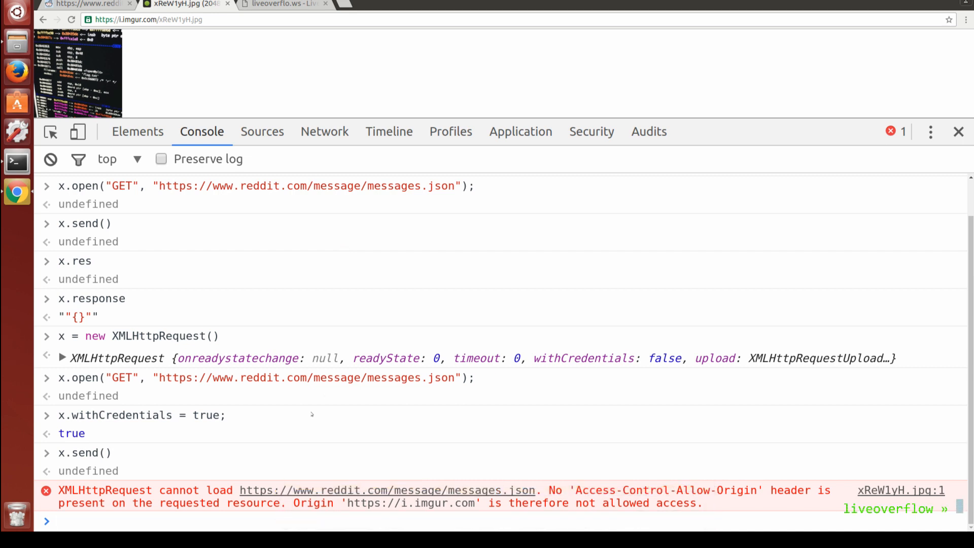
Step: Edit the imgur page body as HTML to embed messages.json as an image
click(325, 131)
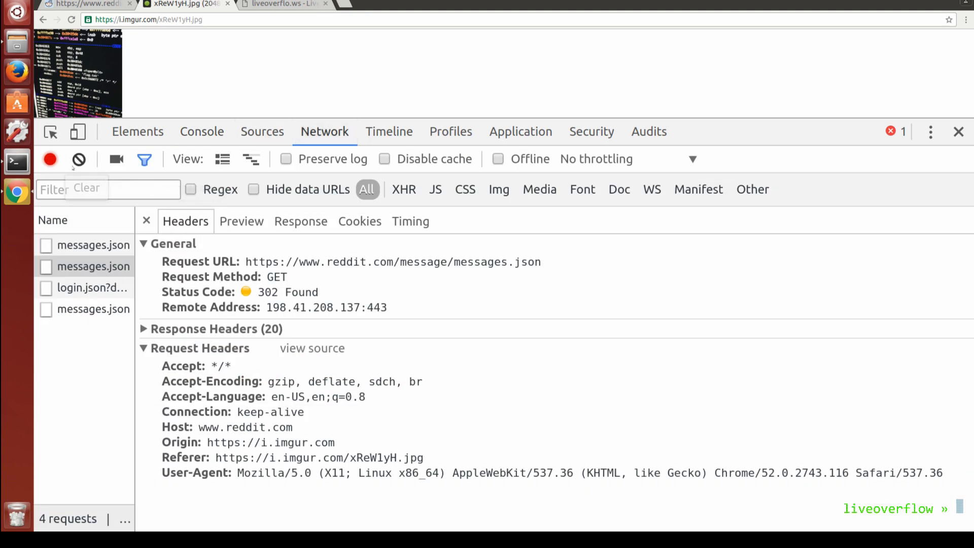
right_click(203, 71)
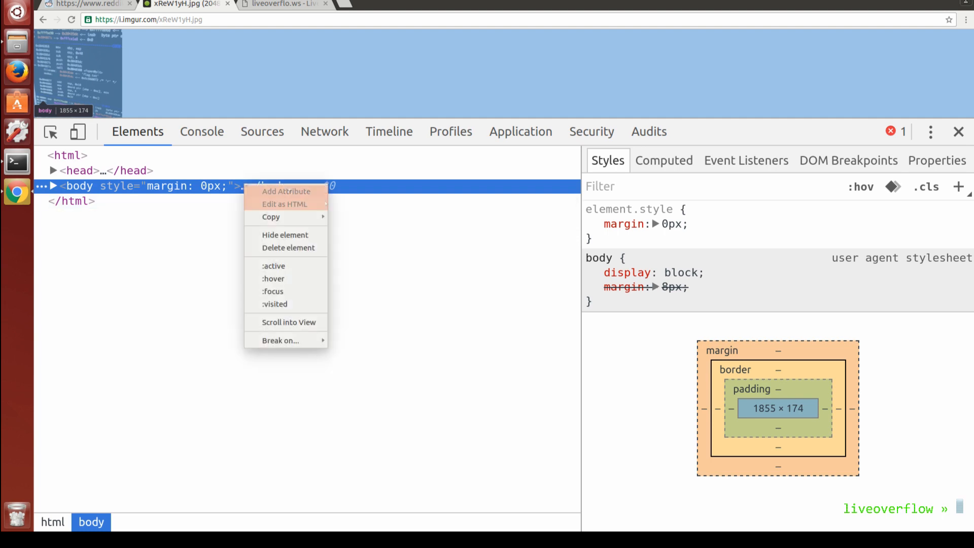
click(286, 204)
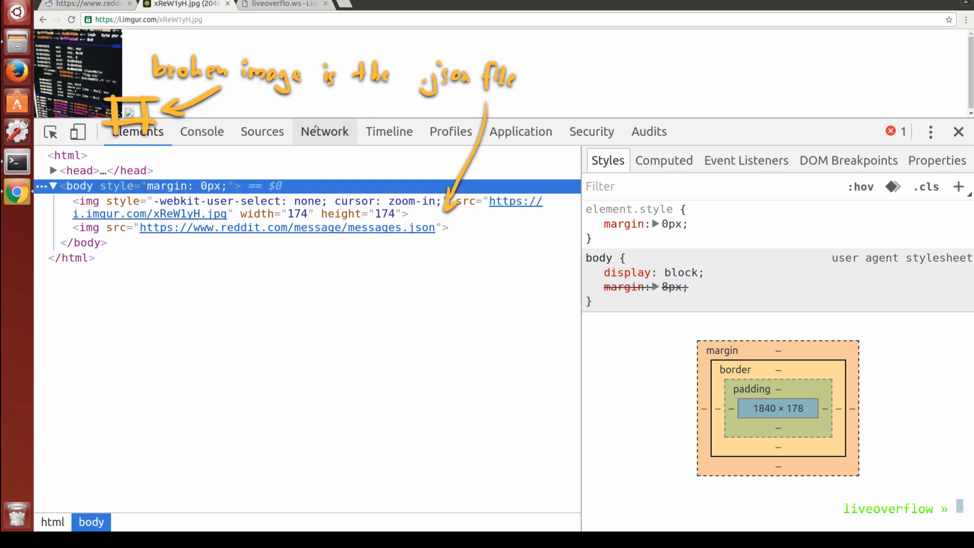
Step: View the messages.json request's headers showing the reddit Cookie header sent from imgur
click(324, 131)
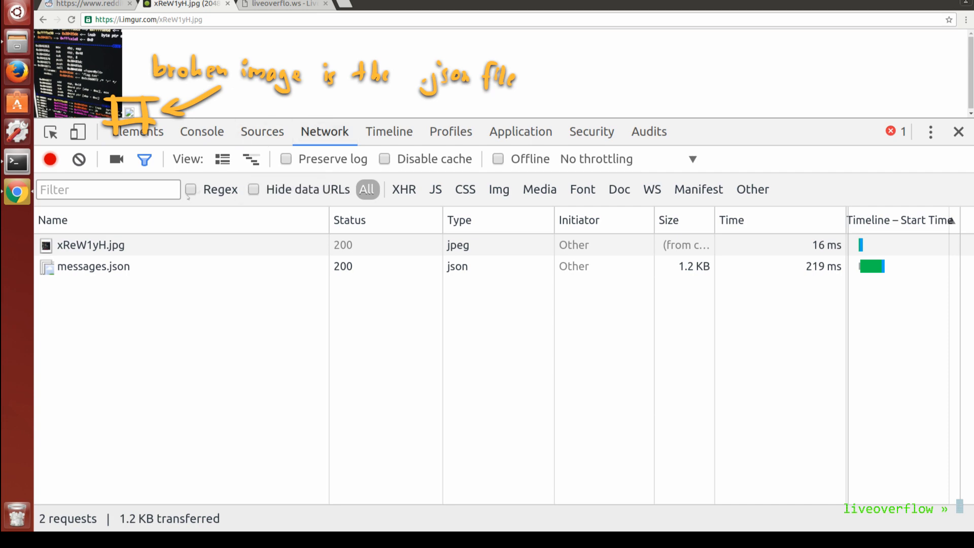
click(93, 266)
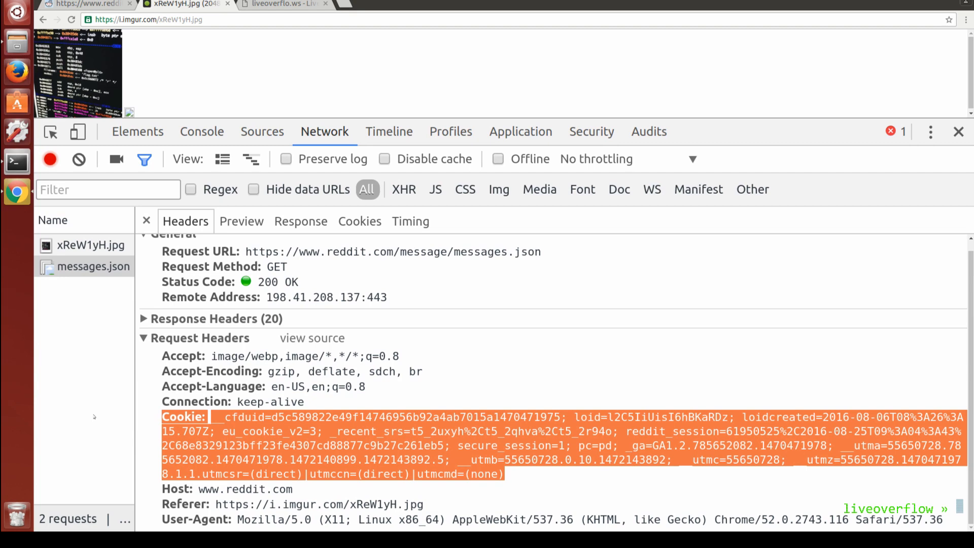
click(300, 222)
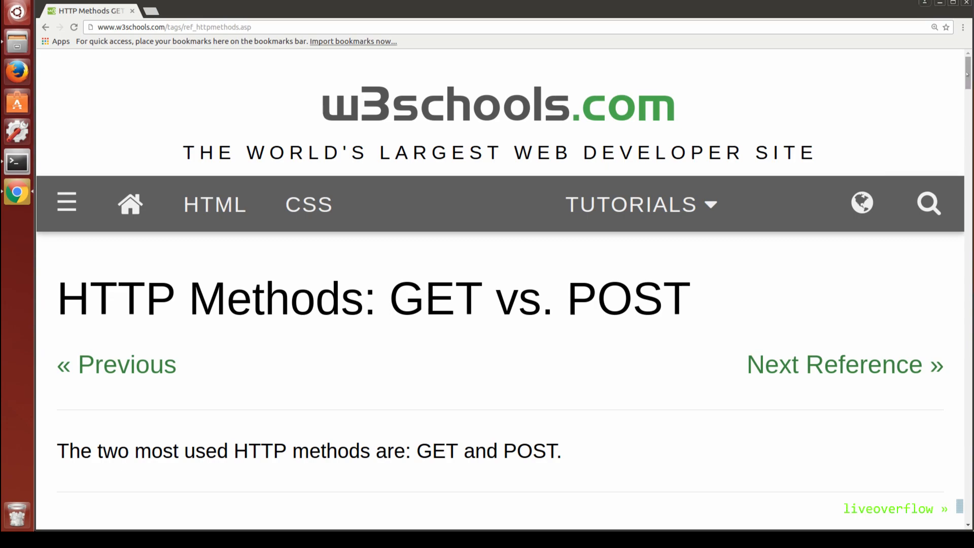
Step: Scroll to the w3schools GET and POST section and highlight the POST method description
scroll(down, 3)
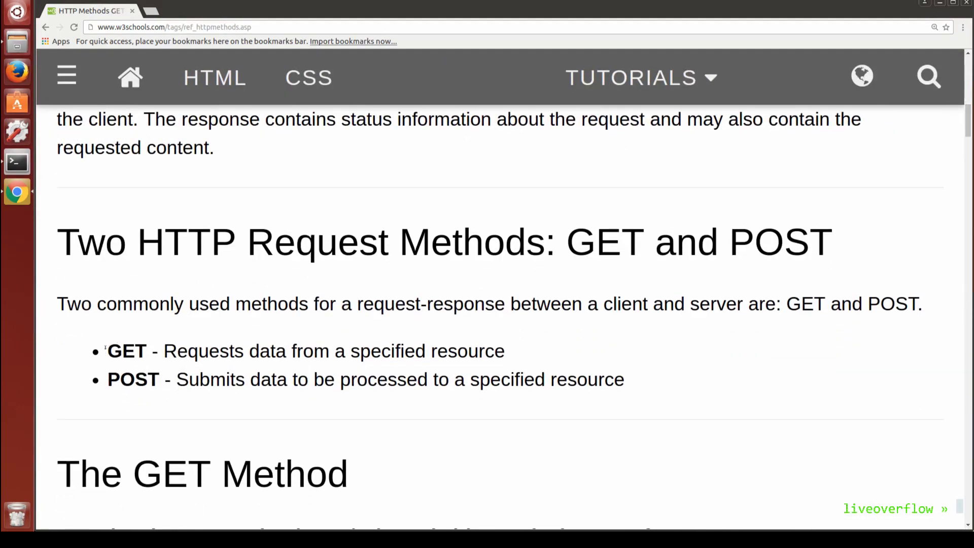
drag(106, 351, 505, 351)
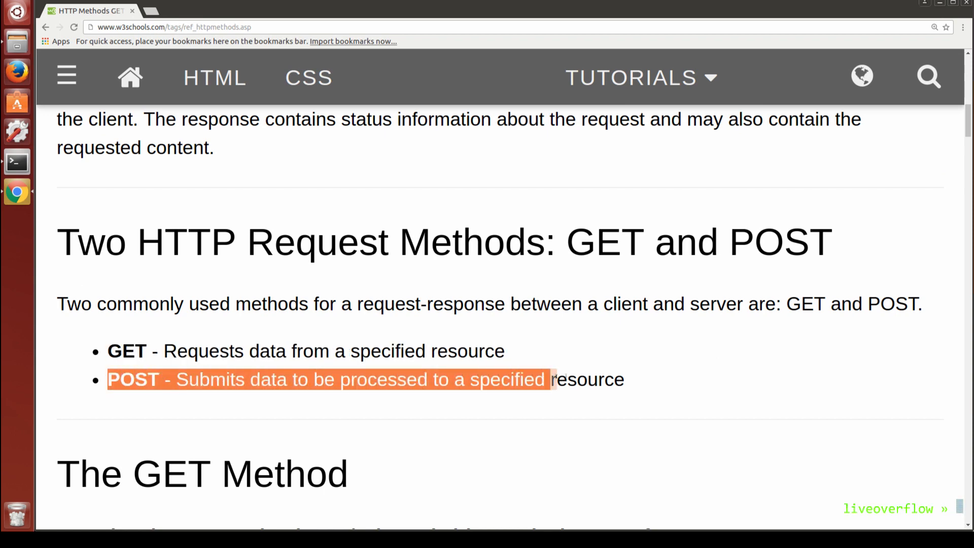
drag(549, 379, 625, 378)
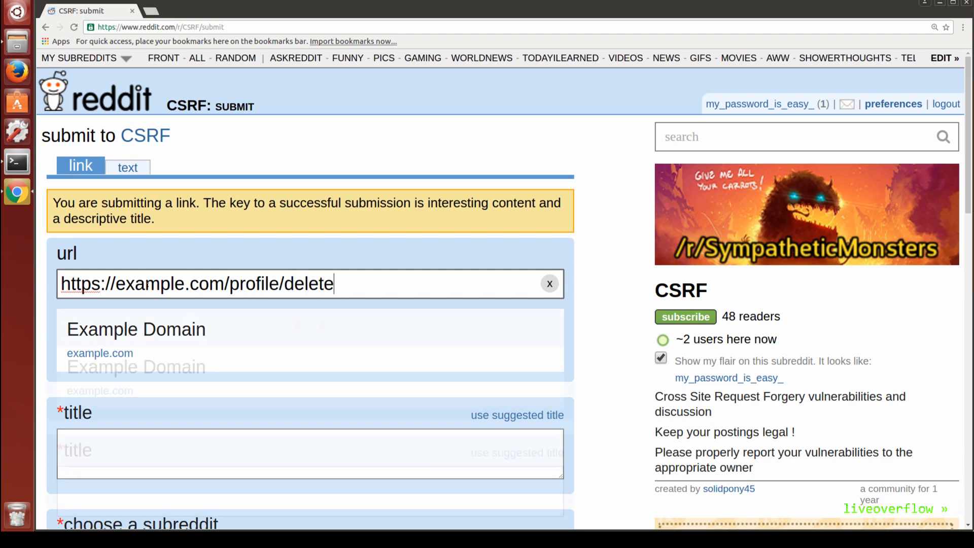
Step: Fill the CSRF subreddit link post with 'NOT CSRF!' and the title 'Legit link!!!!! click plzzzzzzz'
text(NOT CSRF!)
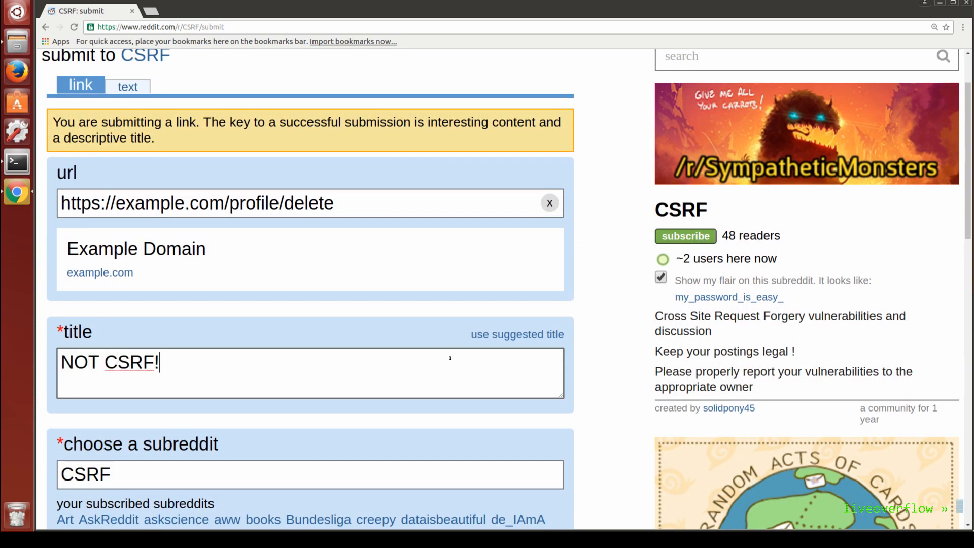
text(Legit link!!!!! click plzzzzzzz)
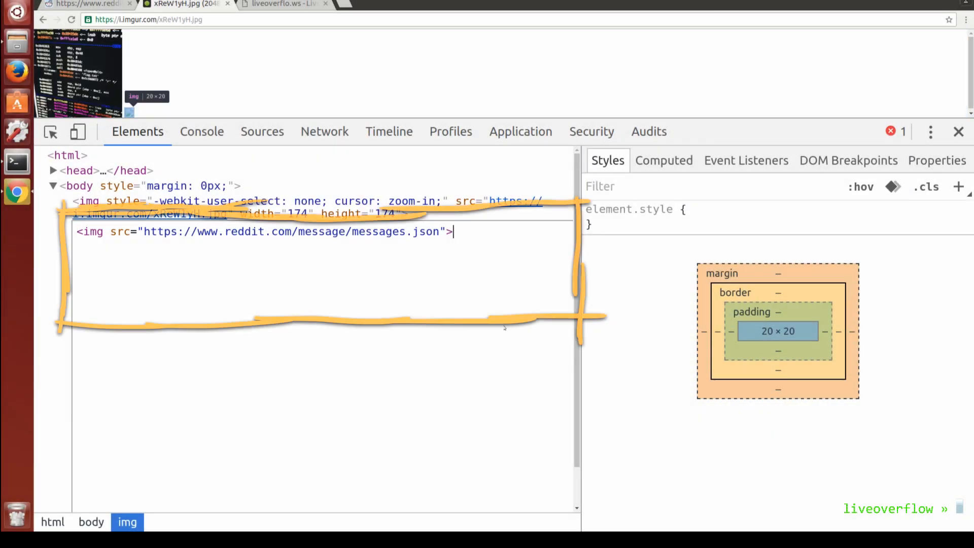
text(<form action=")
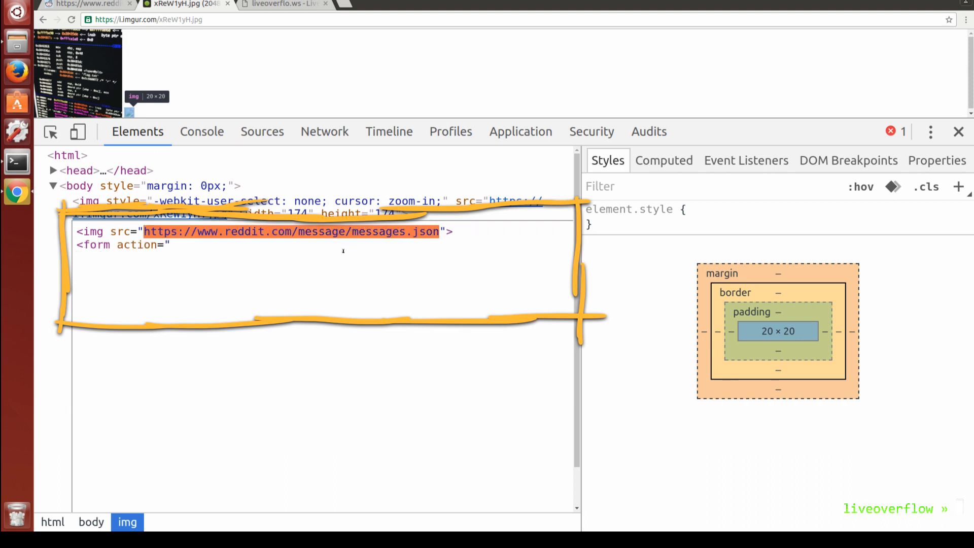
text(https://www.reddit.com/message/messages.json" method="POST")
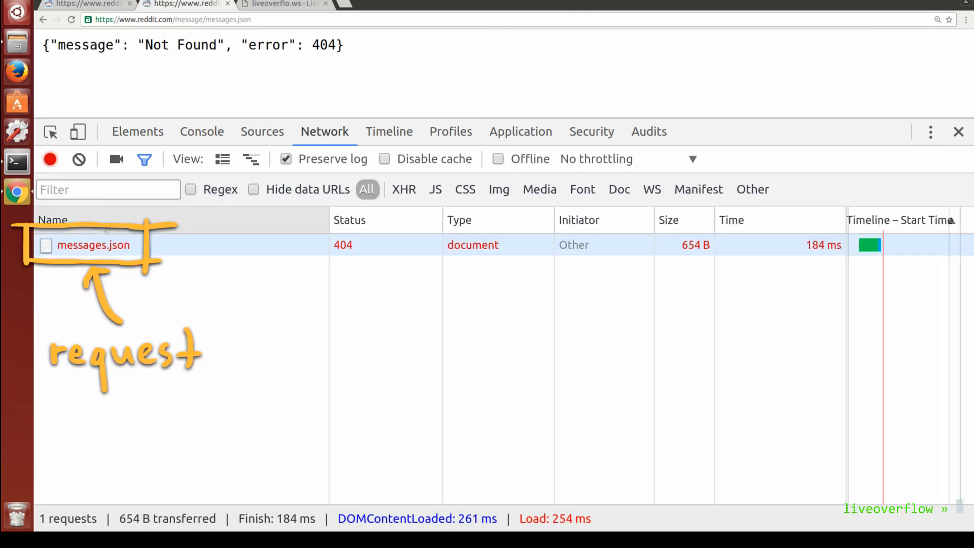
click(94, 246)
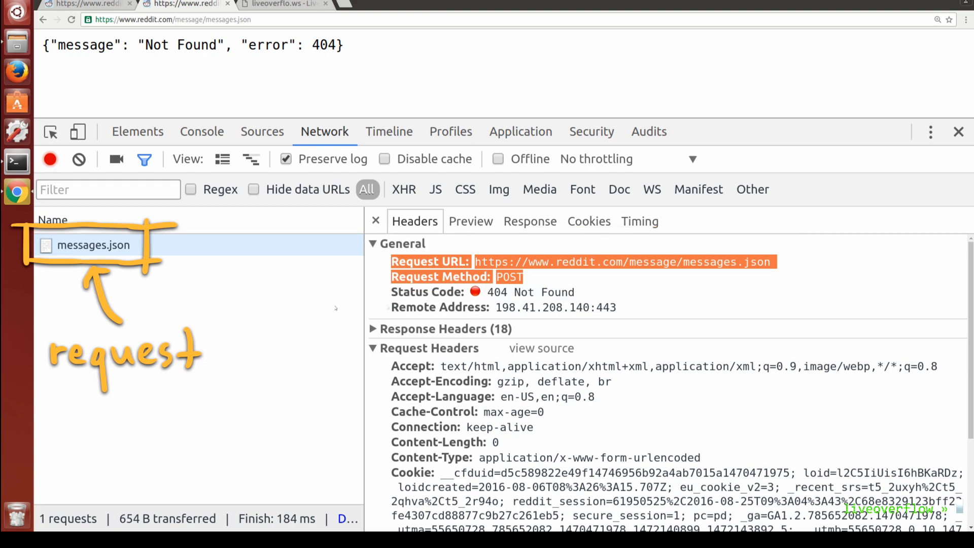
scroll(down, 3)
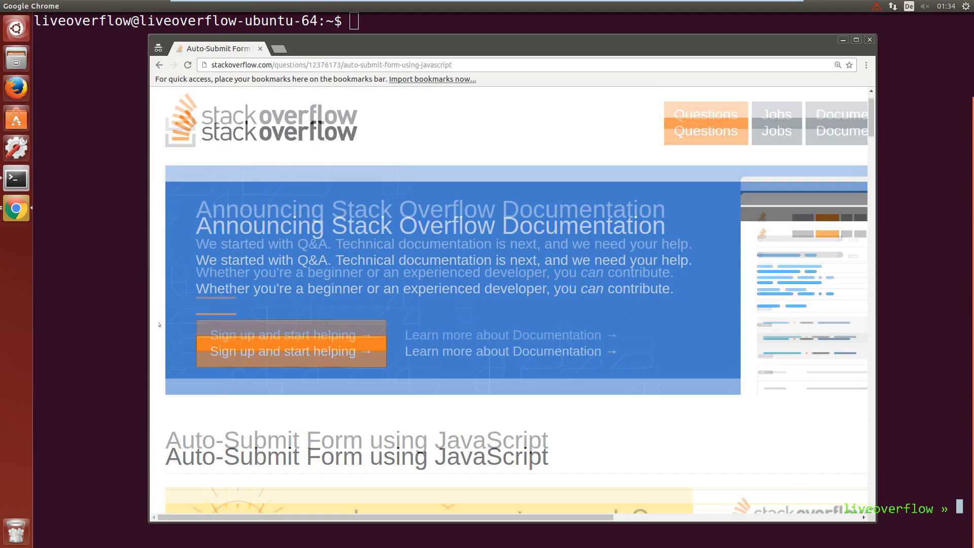
Step: Read down the Stack Overflow answer on auto-submitting a form with JavaScript
scroll(down, 3)
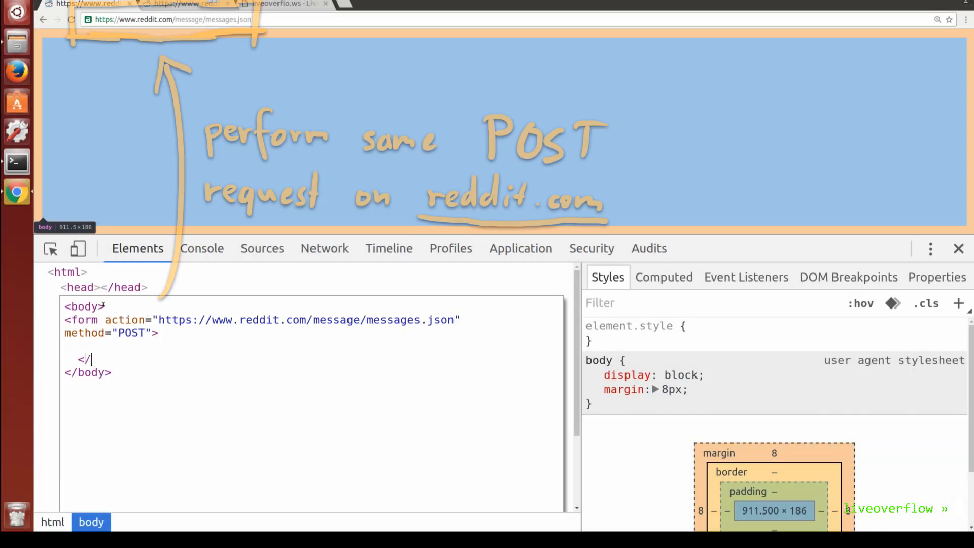
Step: Add an <input type="submit"> element inside the messages.json POST form
text(<input type"s)
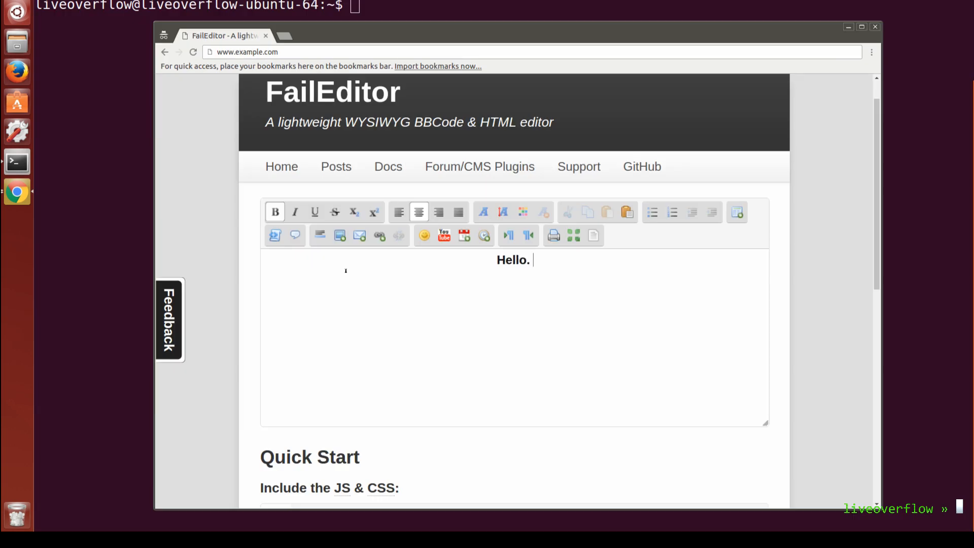
text(This image does nothing! I swear:)
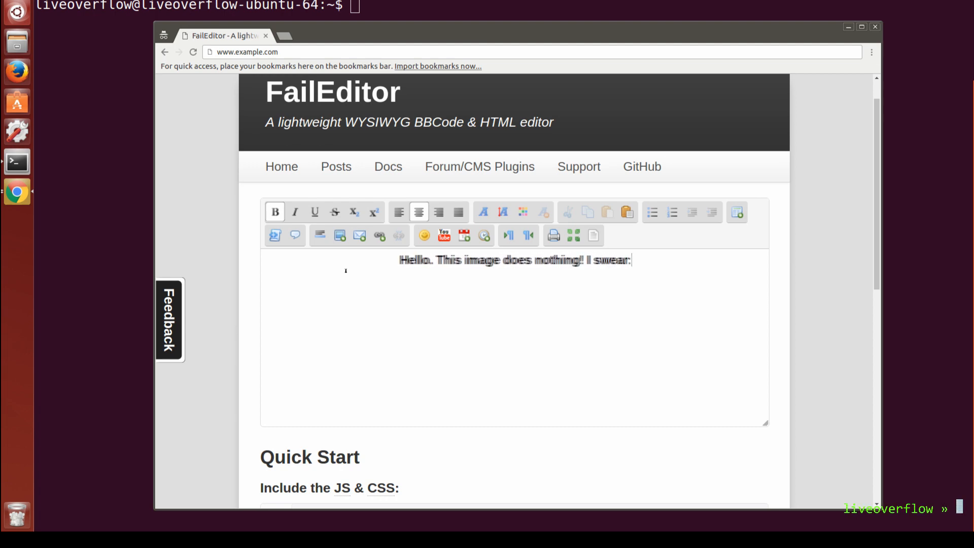
click(339, 235)
text(http://example.com/give_money)
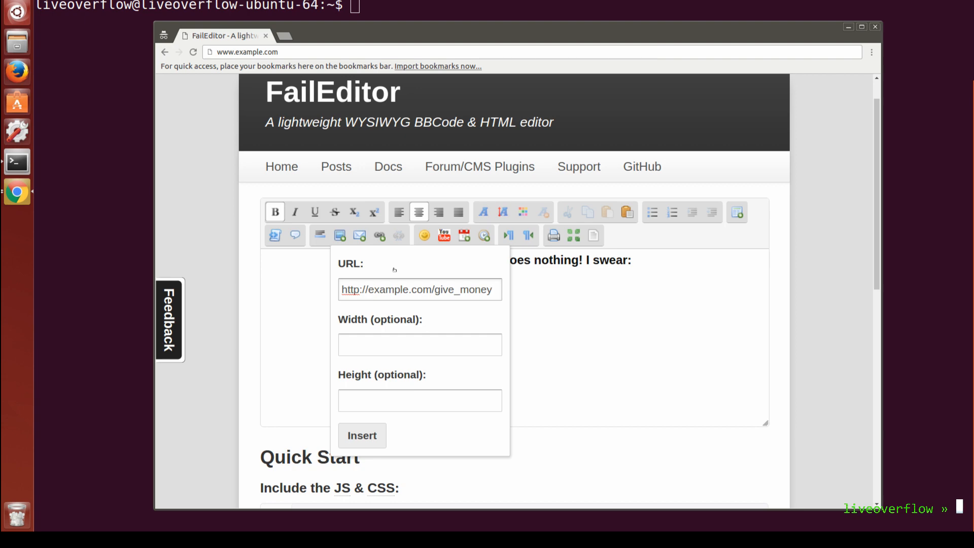
click(362, 435)
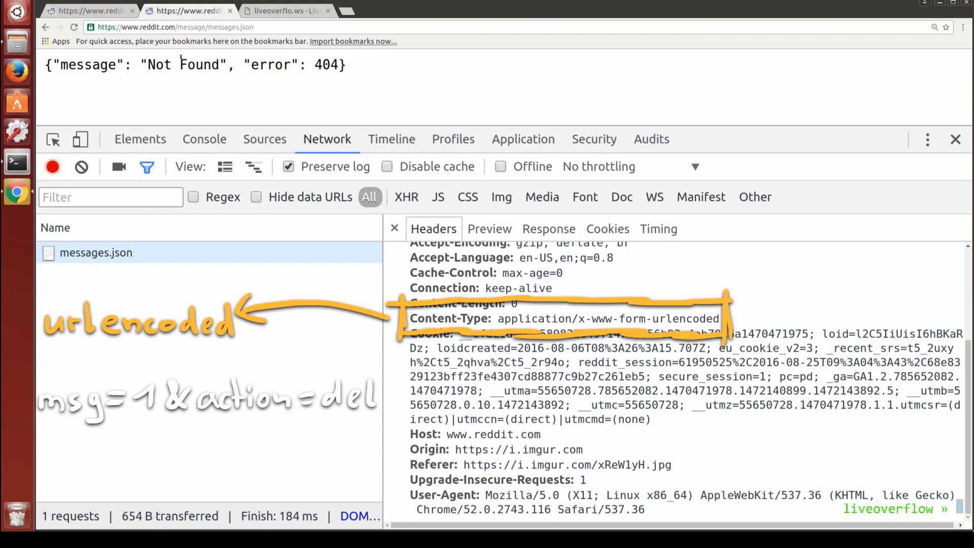
click(396, 11)
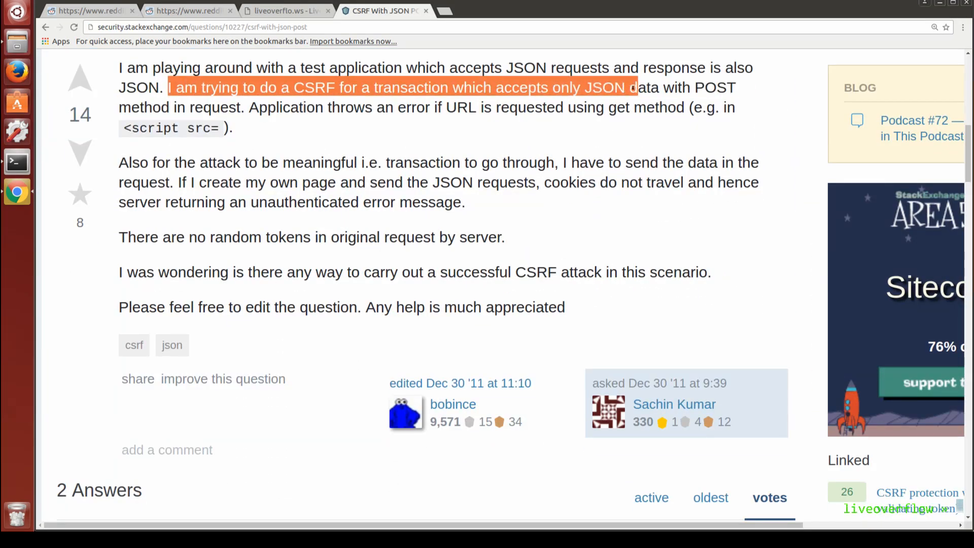
Step: Highlight the answer's sentence that cross-origin JSON POSTs are blocked by CORS and read the rest
scroll(down, 3)
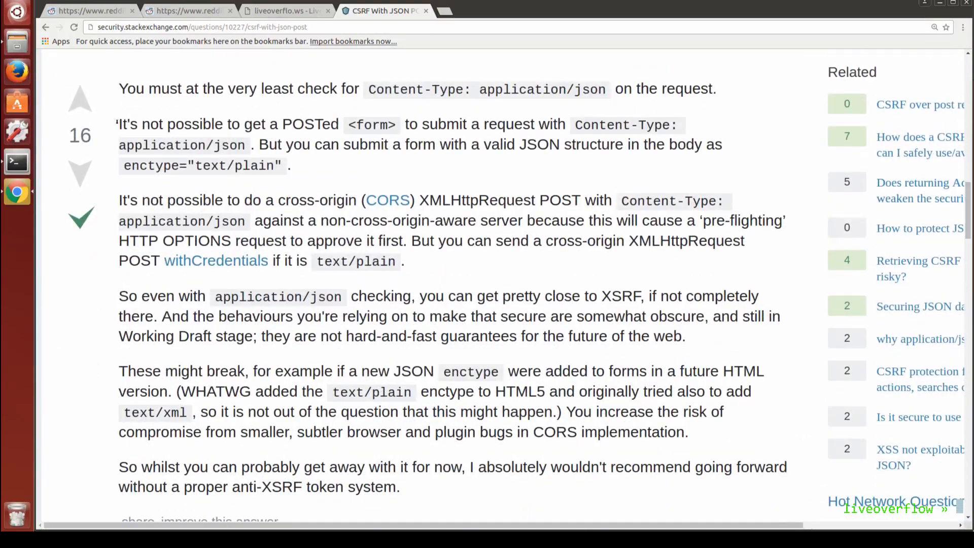
drag(117, 124, 248, 145)
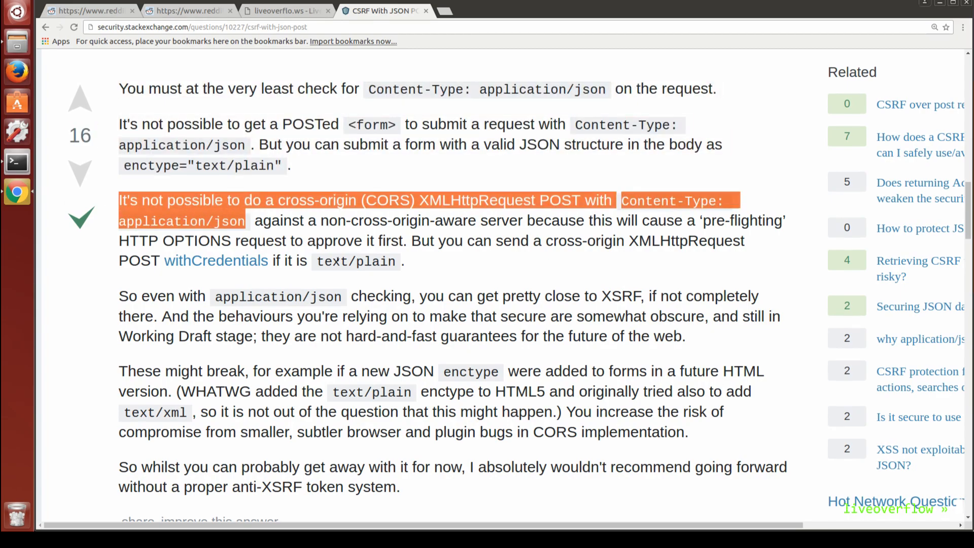
scroll(down, 3)
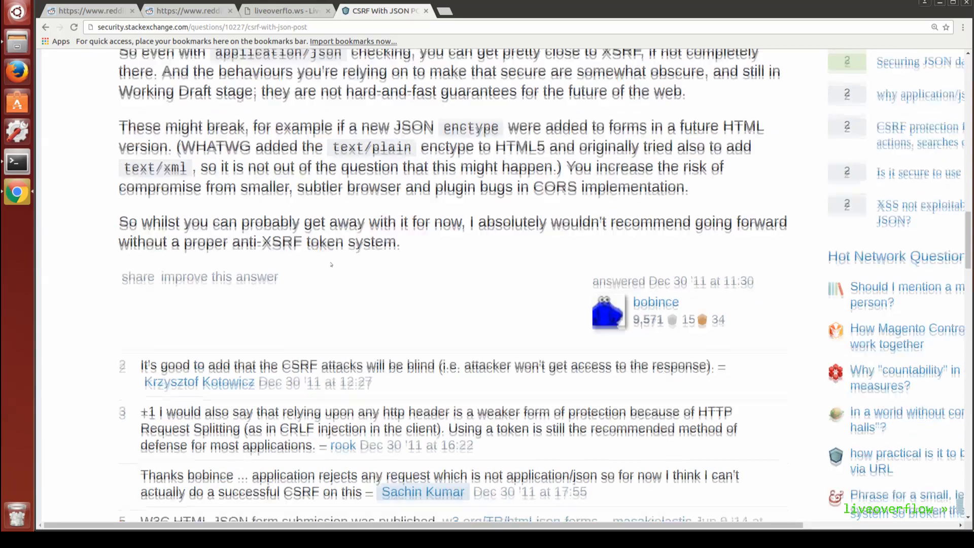
scroll(down, 3)
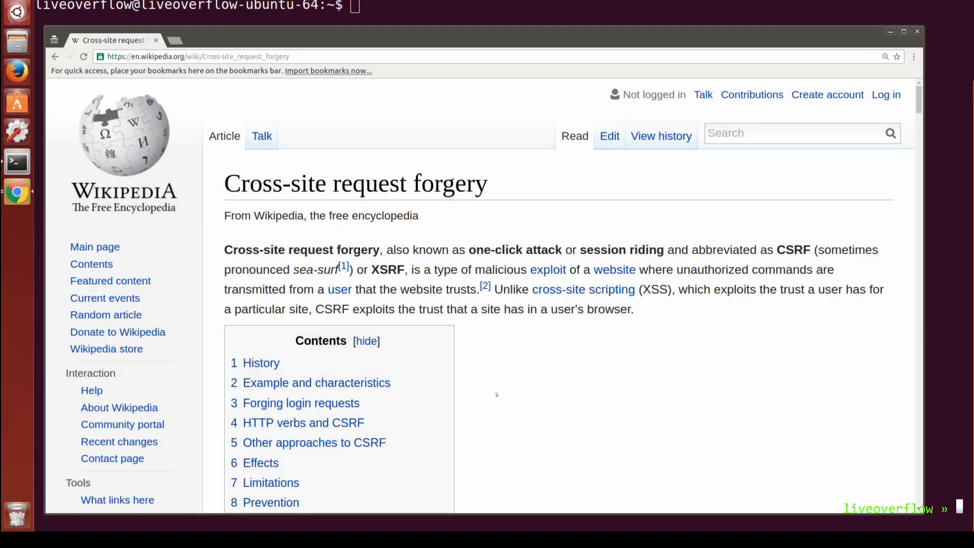
Step: Reach the Prevention section and highlight the synchronizer token pattern description
scroll(down, 3)
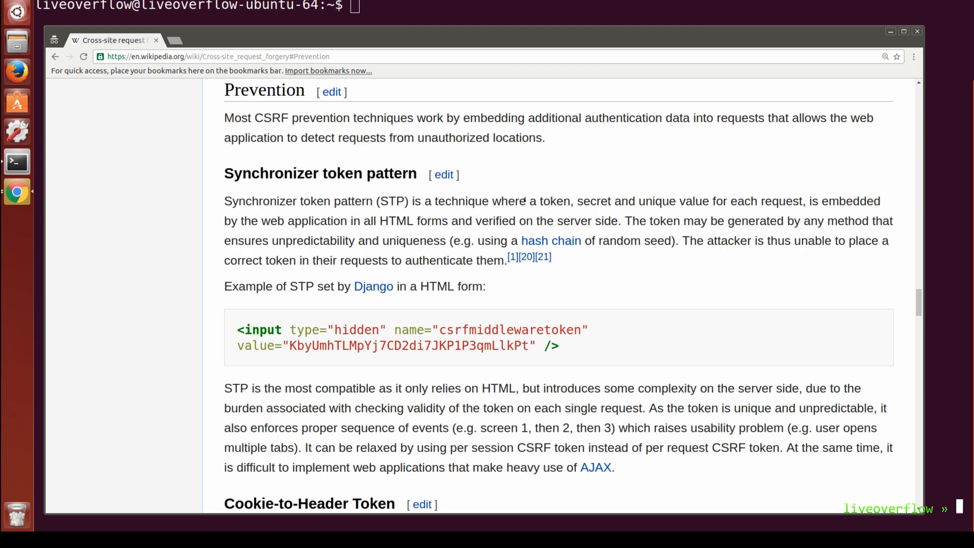
drag(526, 201, 801, 201)
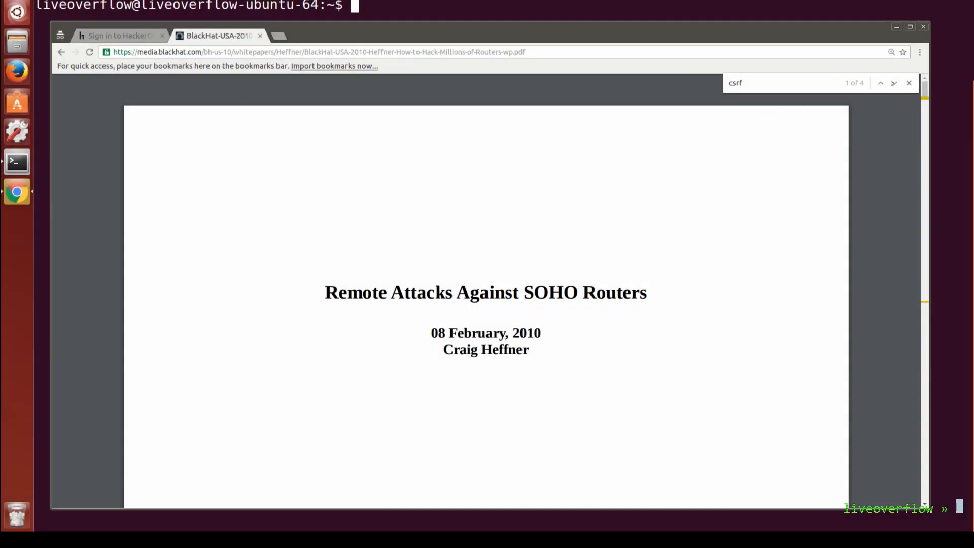
Step: Jump to the second csrf match, the passage listing CSRF's restrictions
click(893, 83)
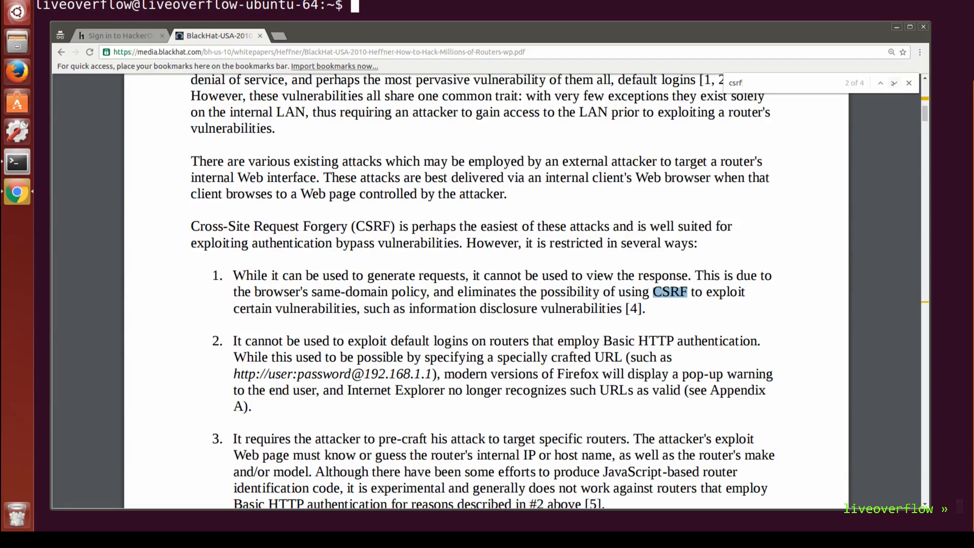